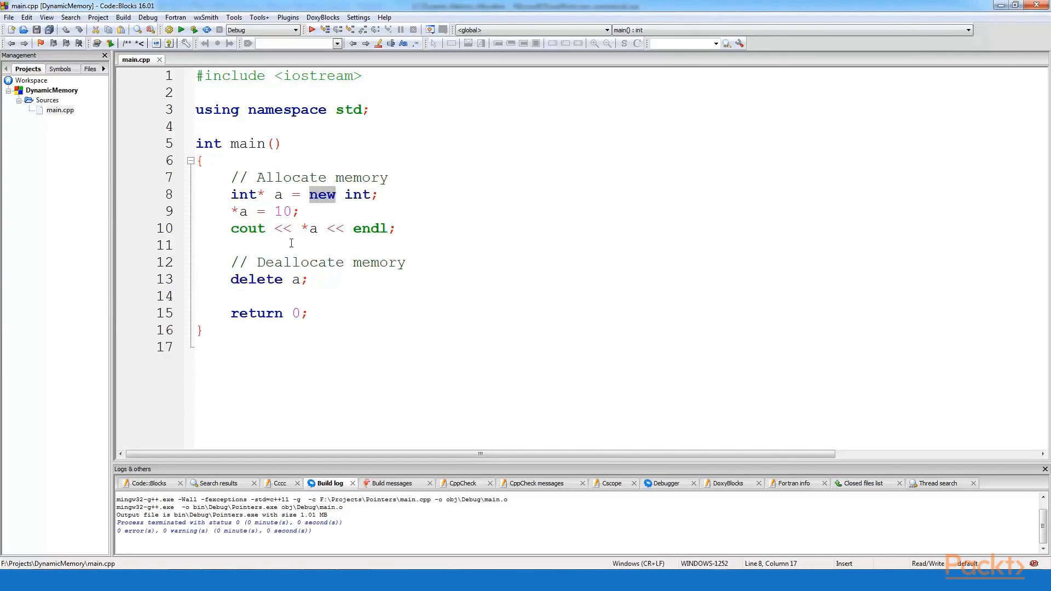
Review the existing new expression on line 8 and the delete statement on line 13.
double_click(256, 279)
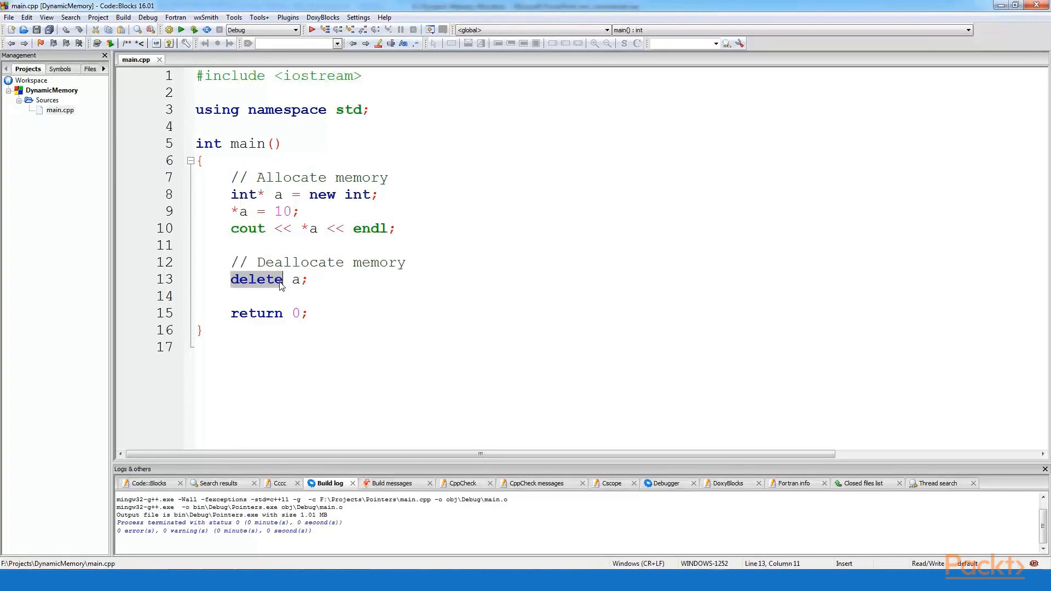
mouse_move(278, 195)
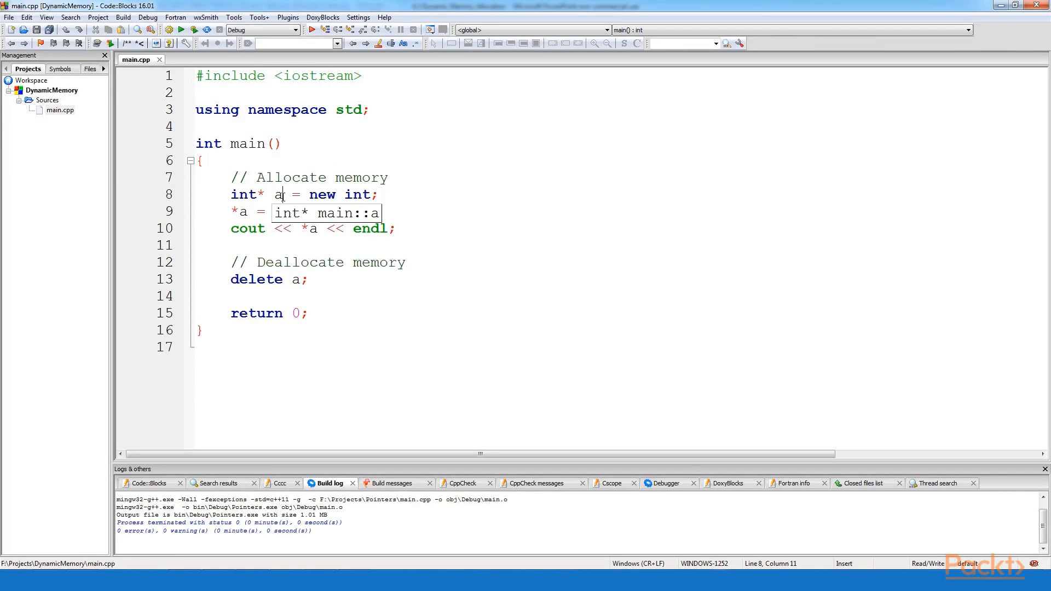
mouse_move(268, 203)
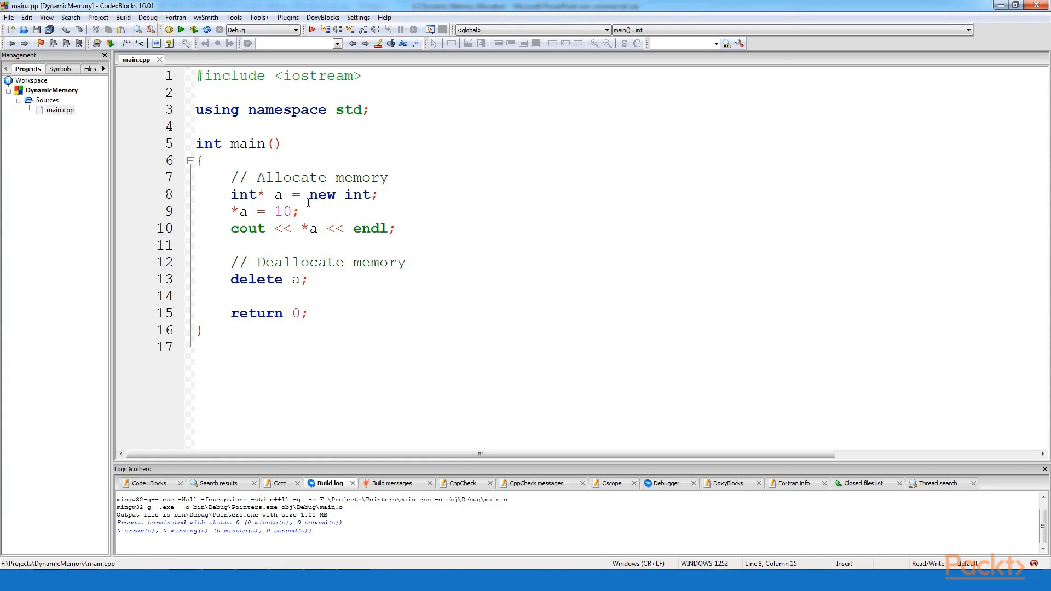
click(308, 195)
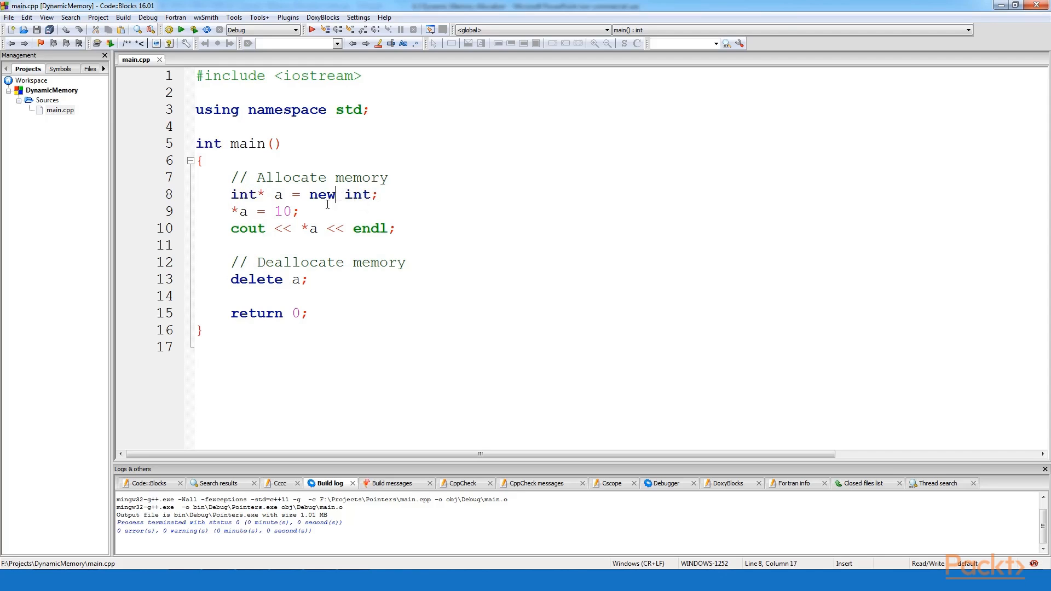
double_click(357, 194)
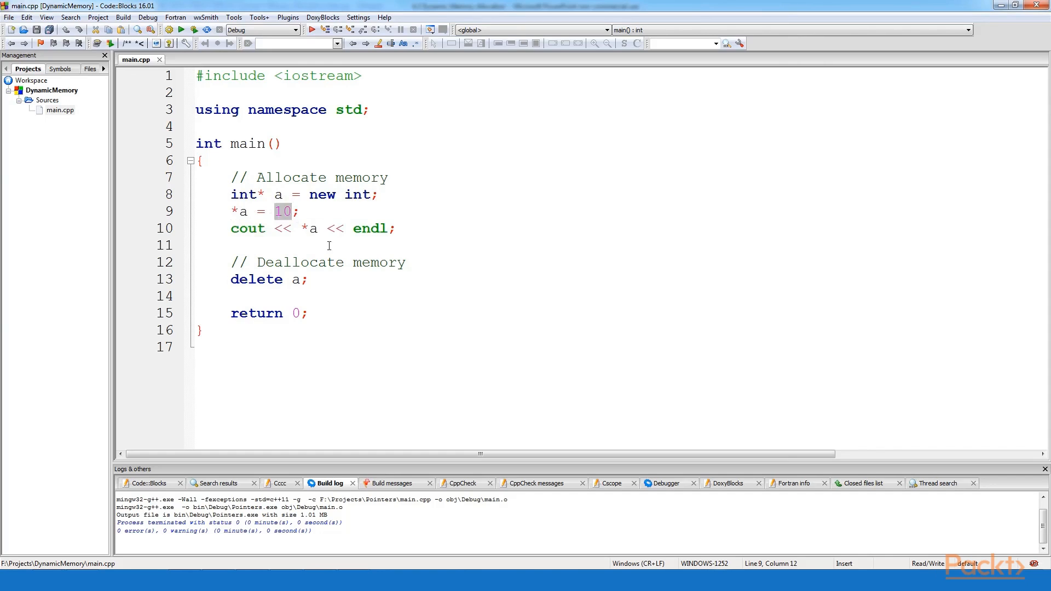
mouse_move(312, 229)
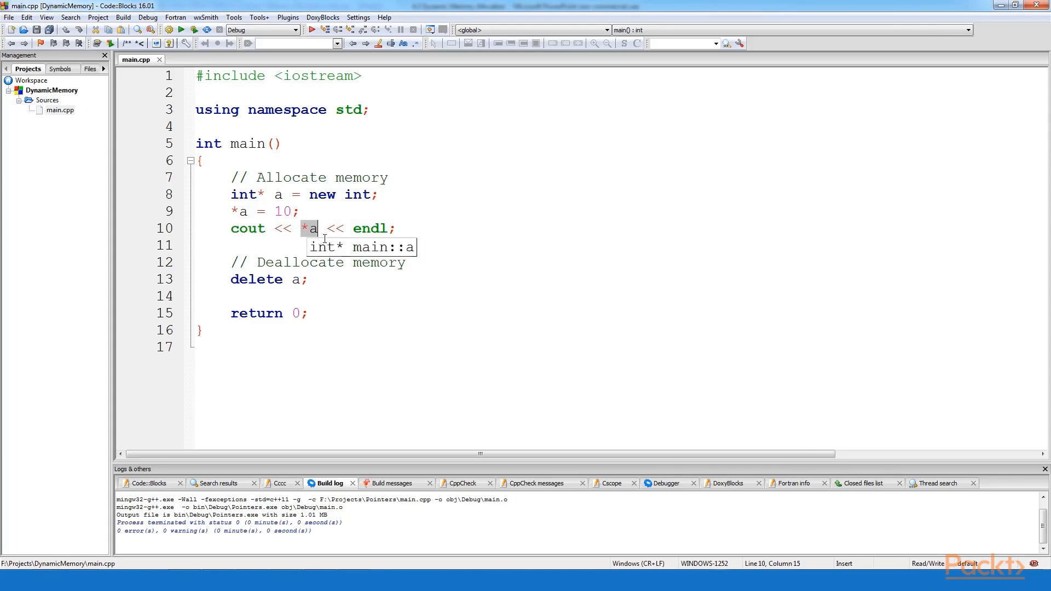
click(311, 279)
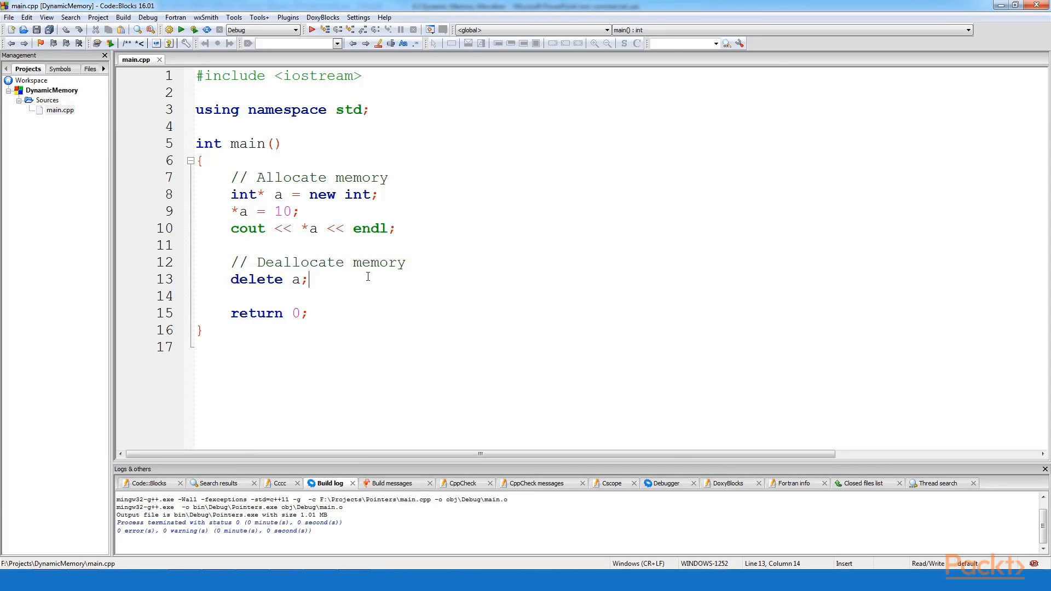
mouse_move(350, 268)
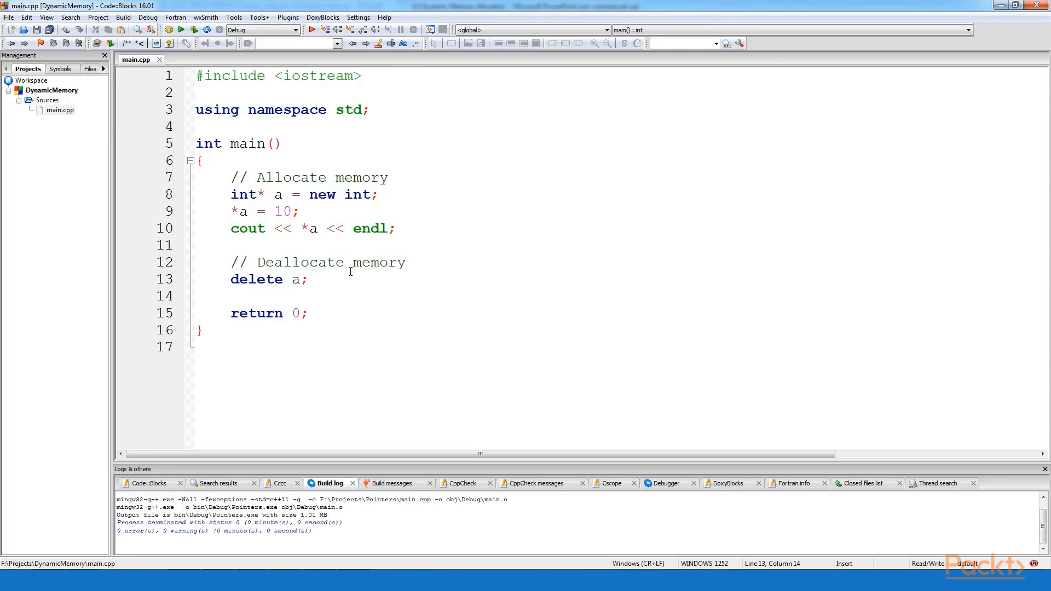
mouse_move(231, 296)
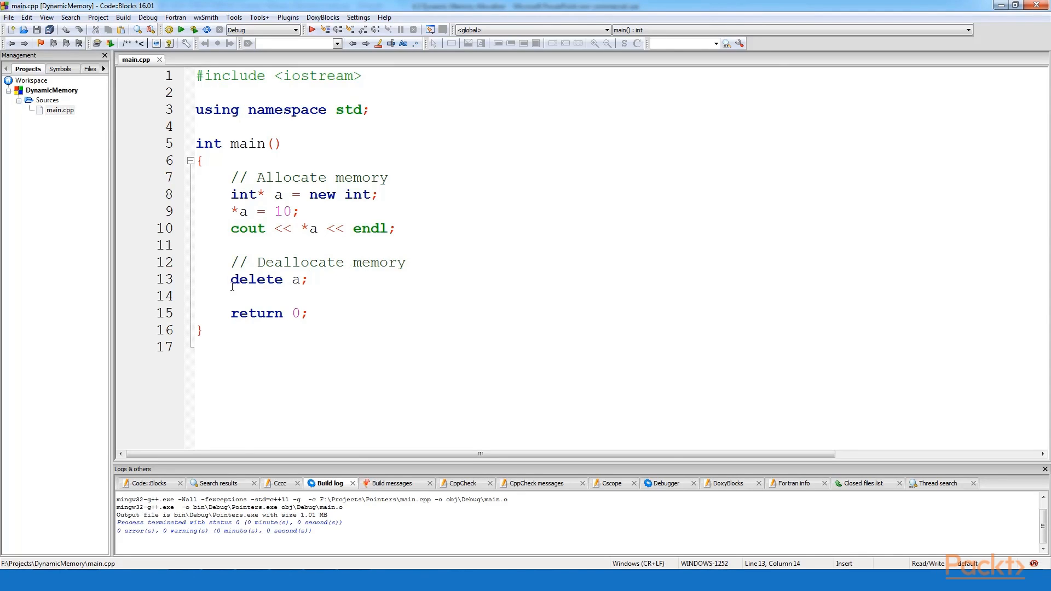
double_click(257, 279)
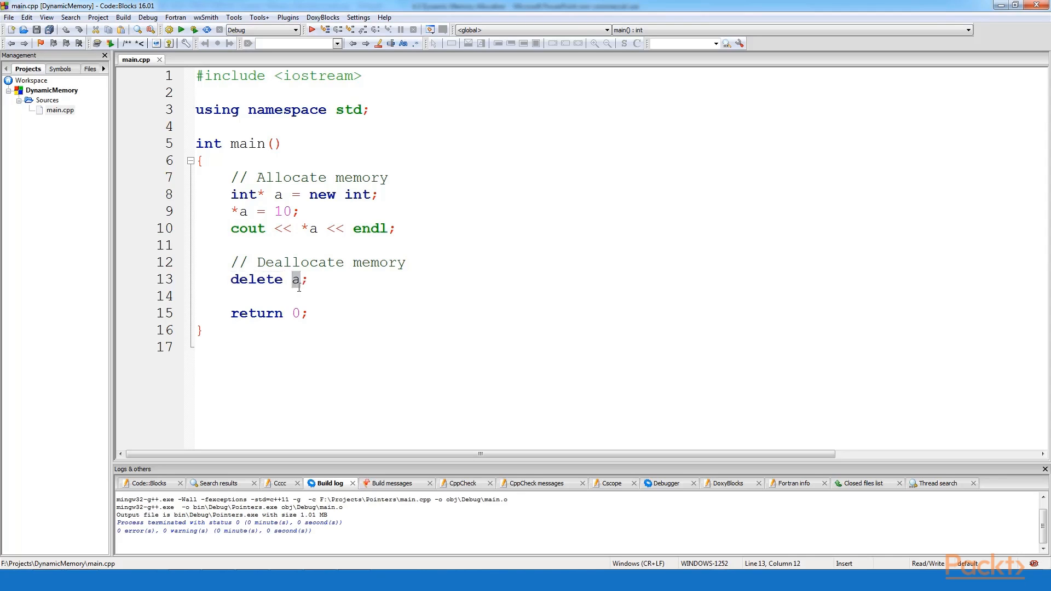
mouse_move(296, 284)
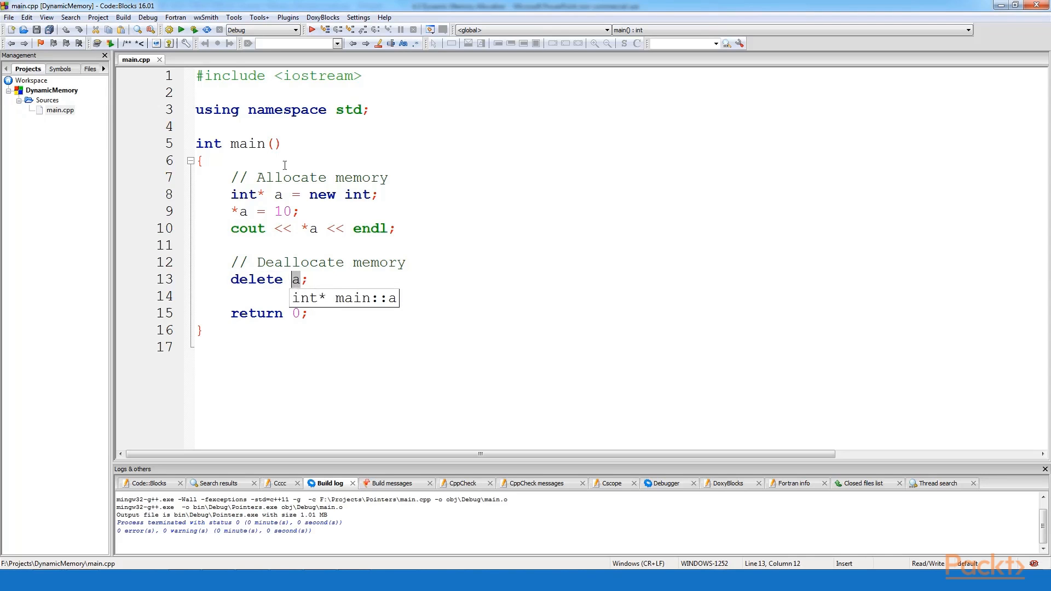
Change the allocation to new int[5] and keep *a = 10 before starting a new line.
click(311, 29)
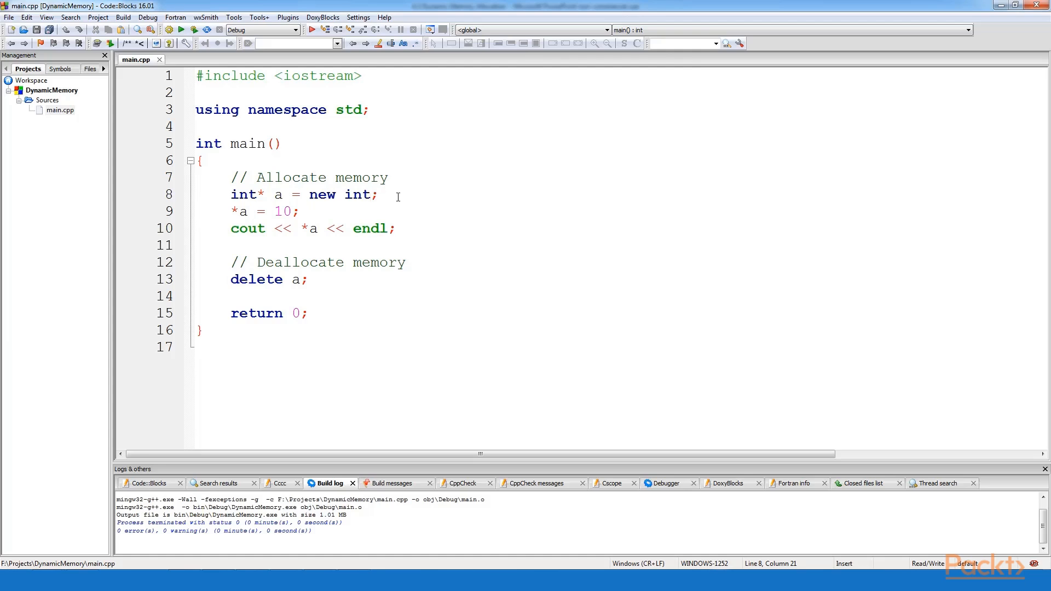
text([])
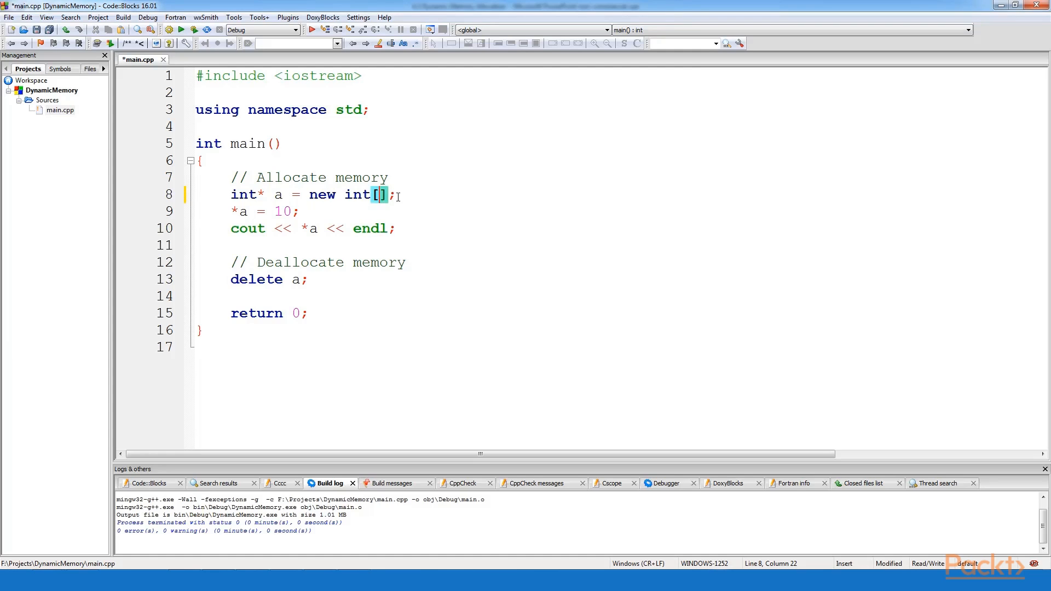
text(5)
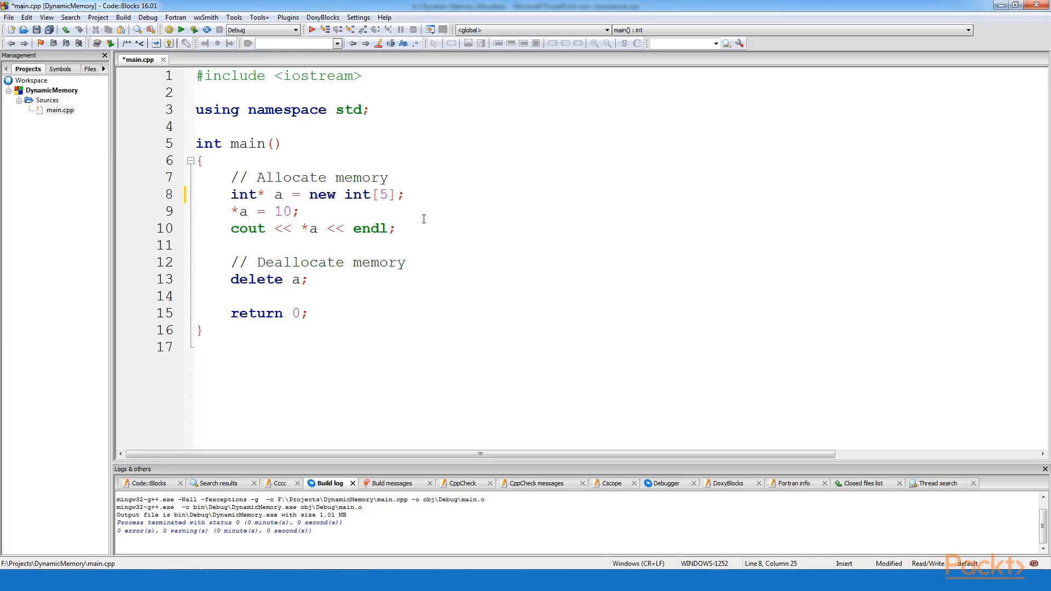
mouse_move(397, 222)
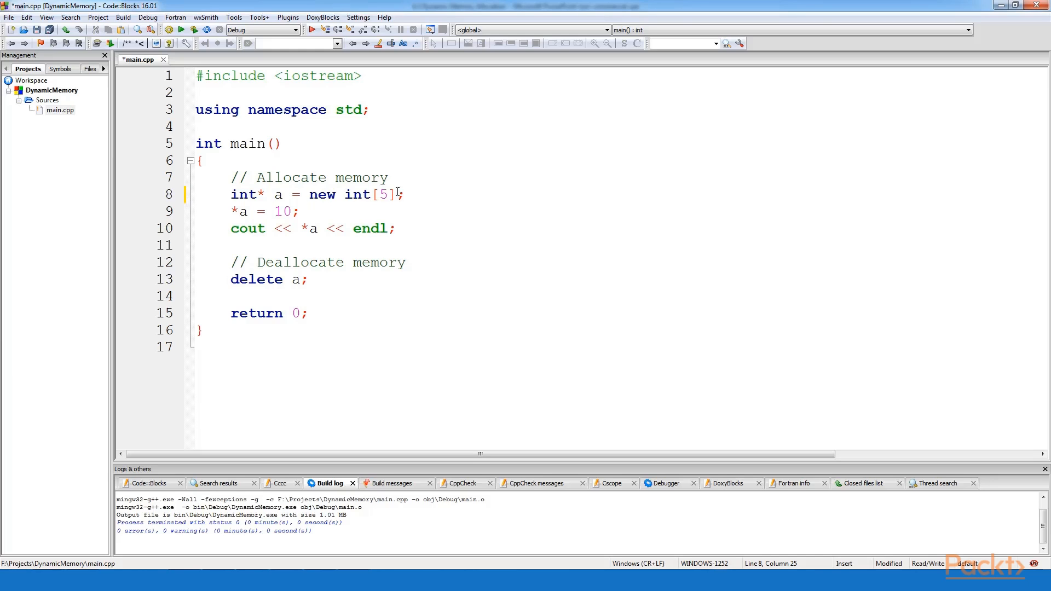
double_click(278, 195)
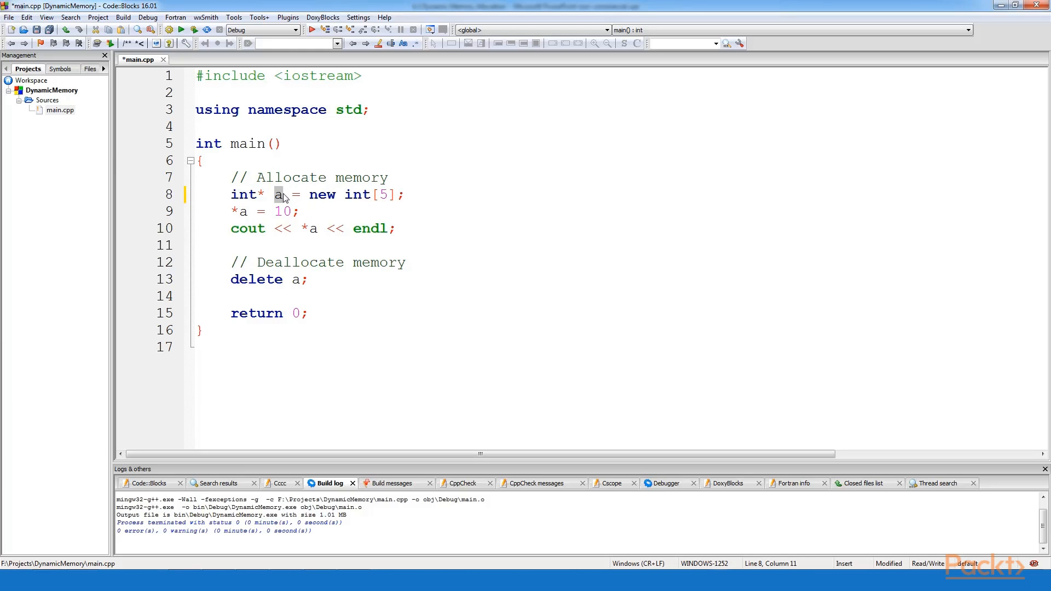
mouse_move(280, 195)
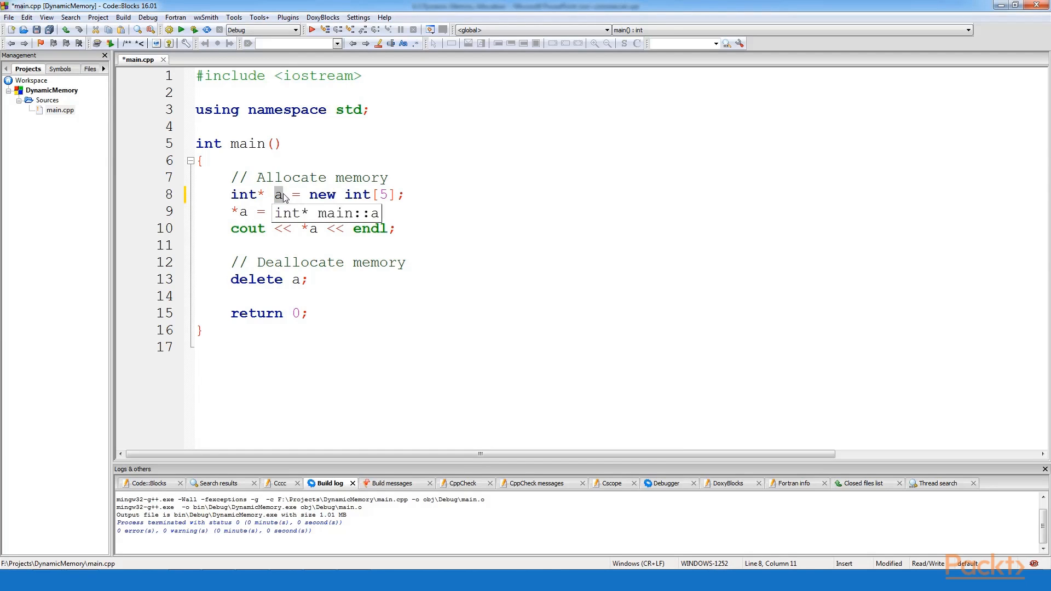
text(10;)
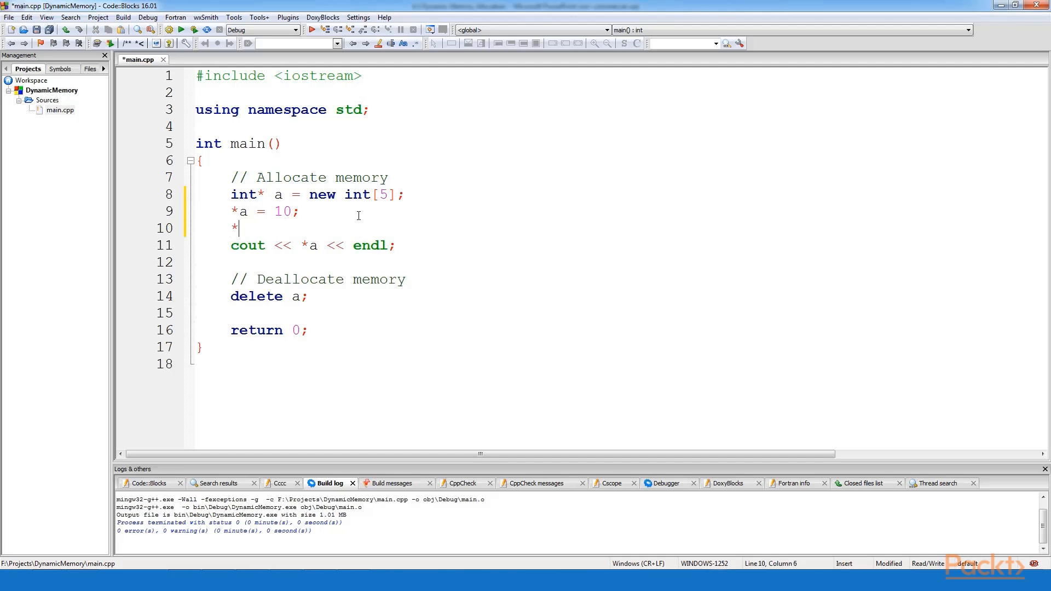
Add *(a+1) = 20; and a second cout line printing *(a+1).
text((a+1) = 20)
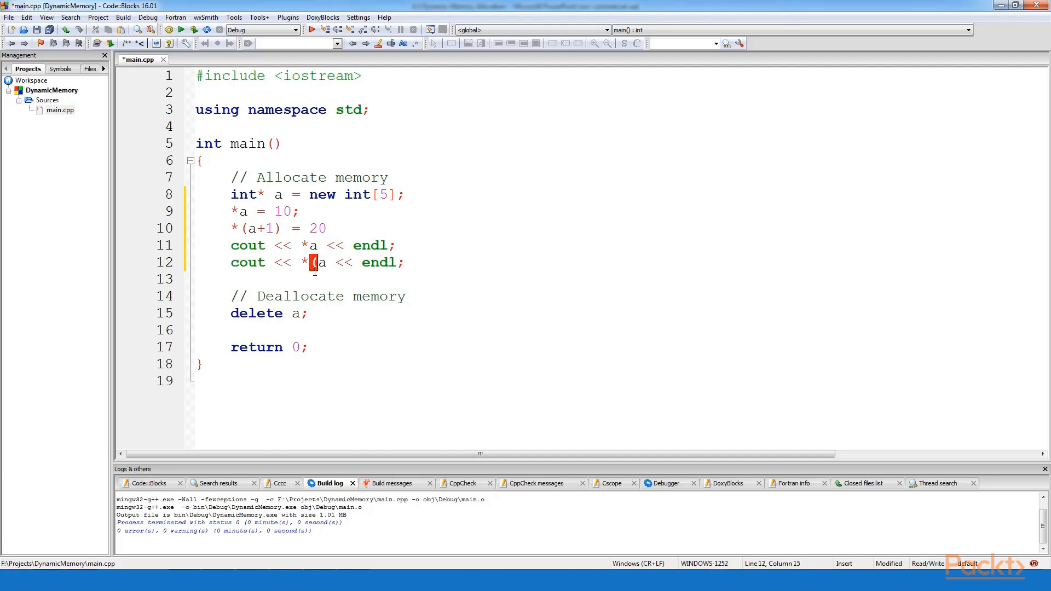
text((a+1))
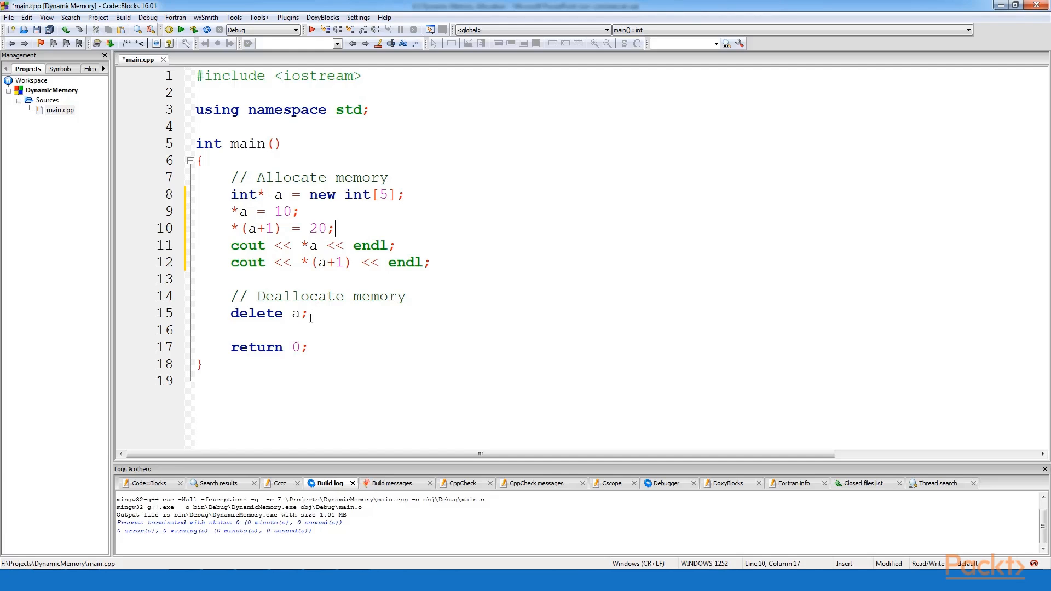
mouse_move(295, 313)
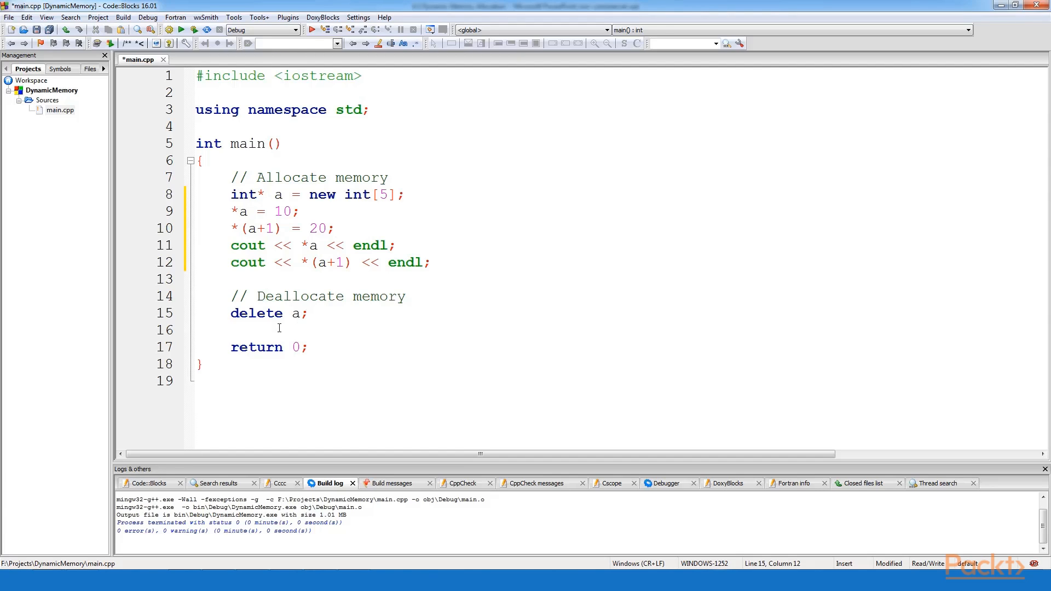
Change the deallocation to delete [] a to match the new int[5] array.
text([])
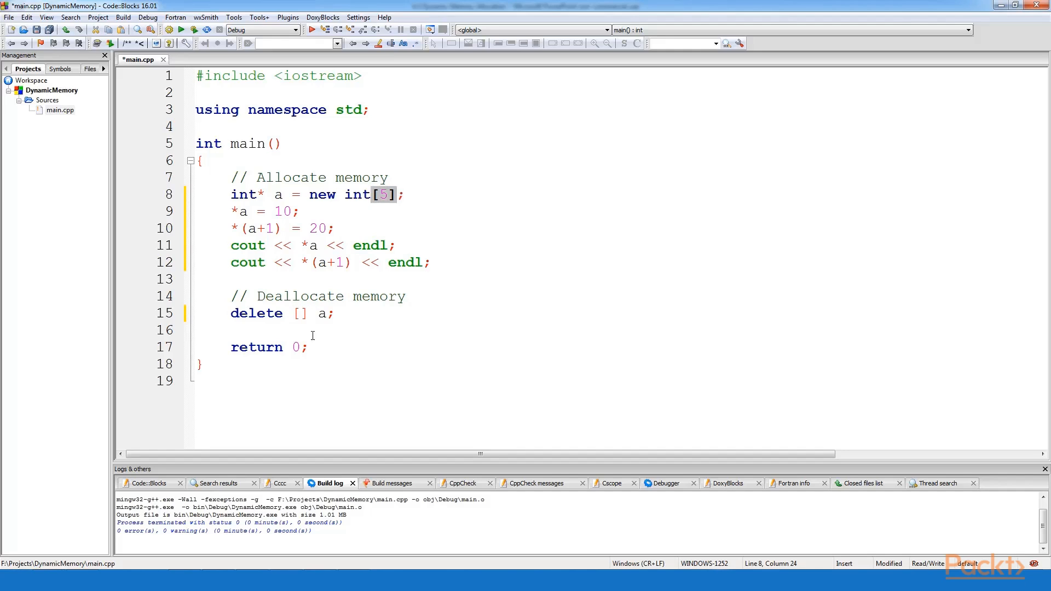
double_click(300, 313)
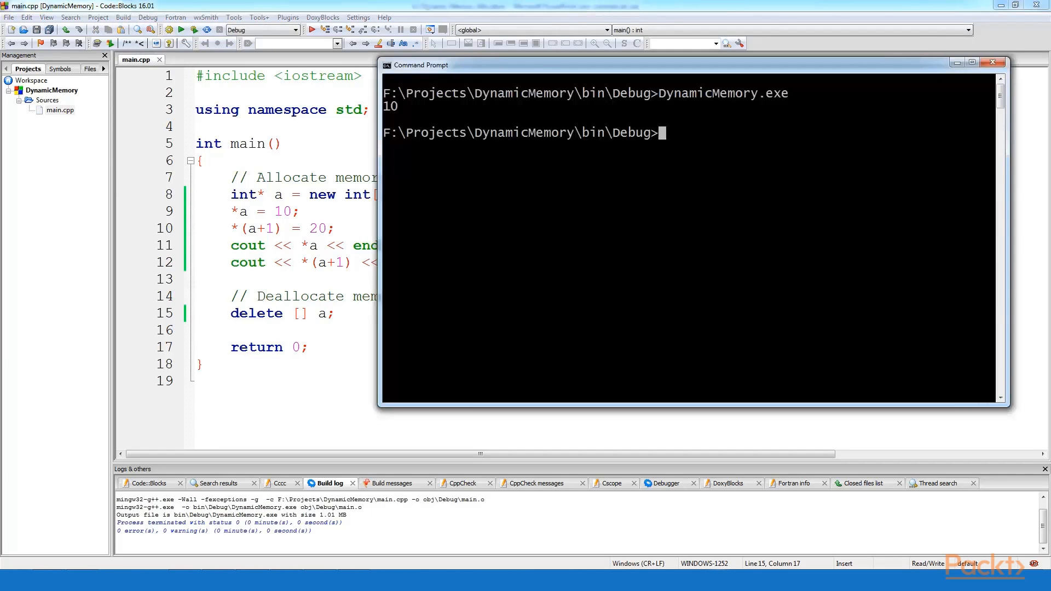
Run DynamicMemory.exe from bin\Debug, confirming it prints 10 and 20.
text(DynamicMemory.exe)
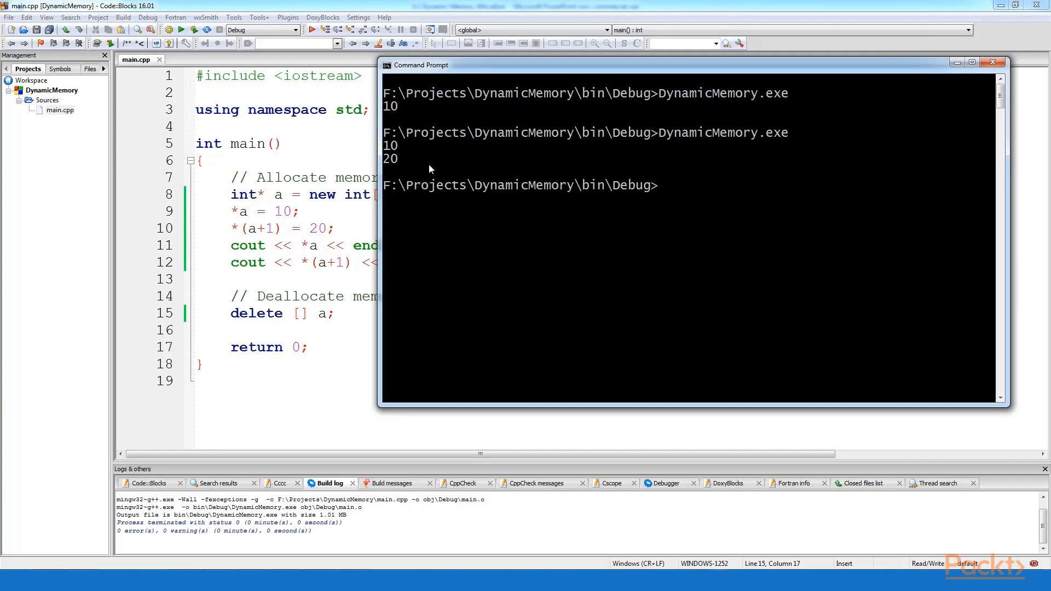
mouse_move(424, 166)
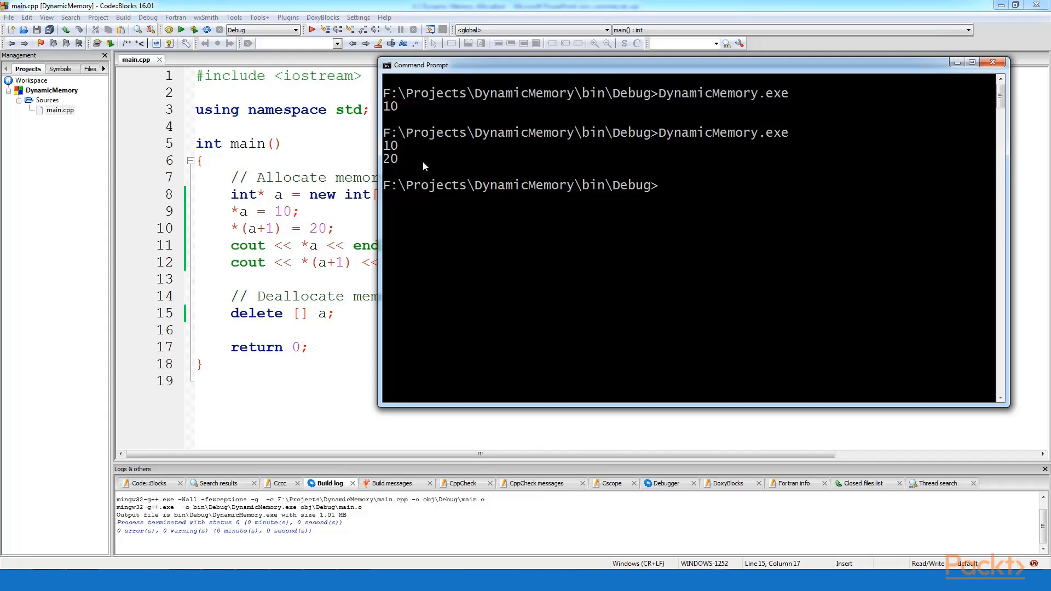
mouse_move(295, 236)
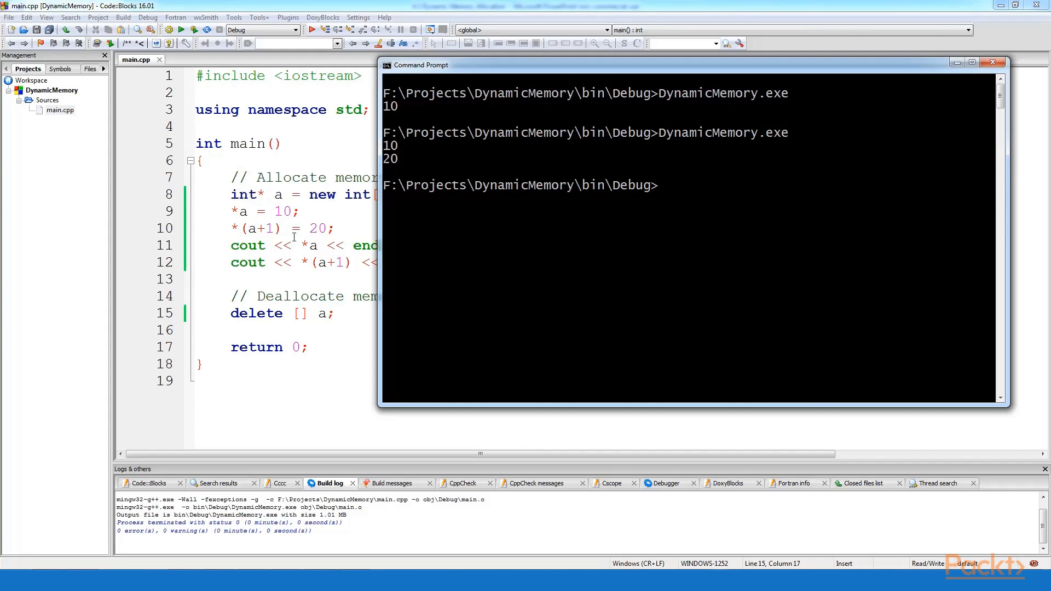
click(993, 60)
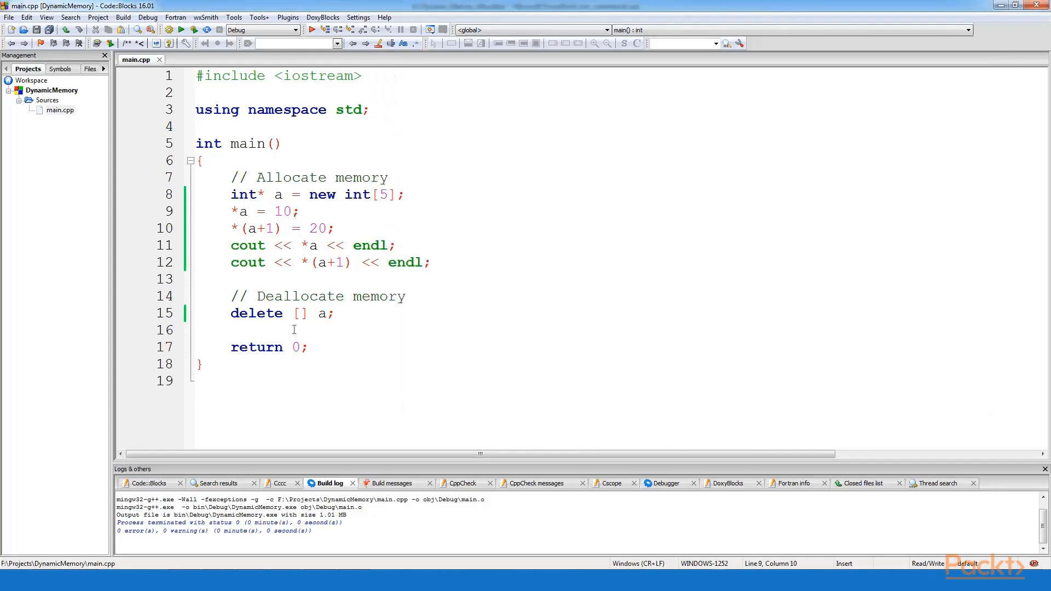
click(312, 28)
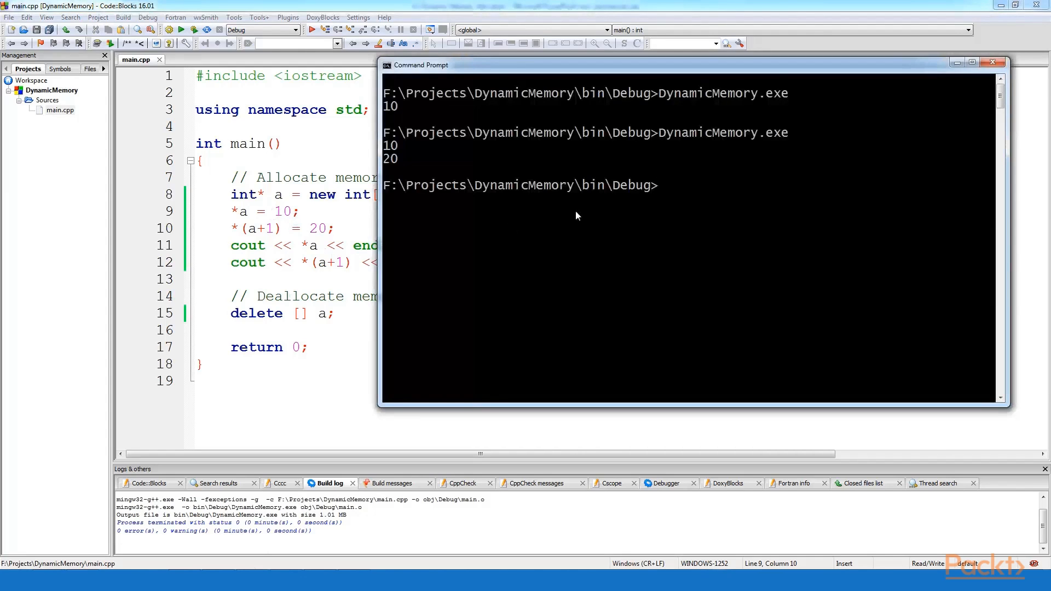